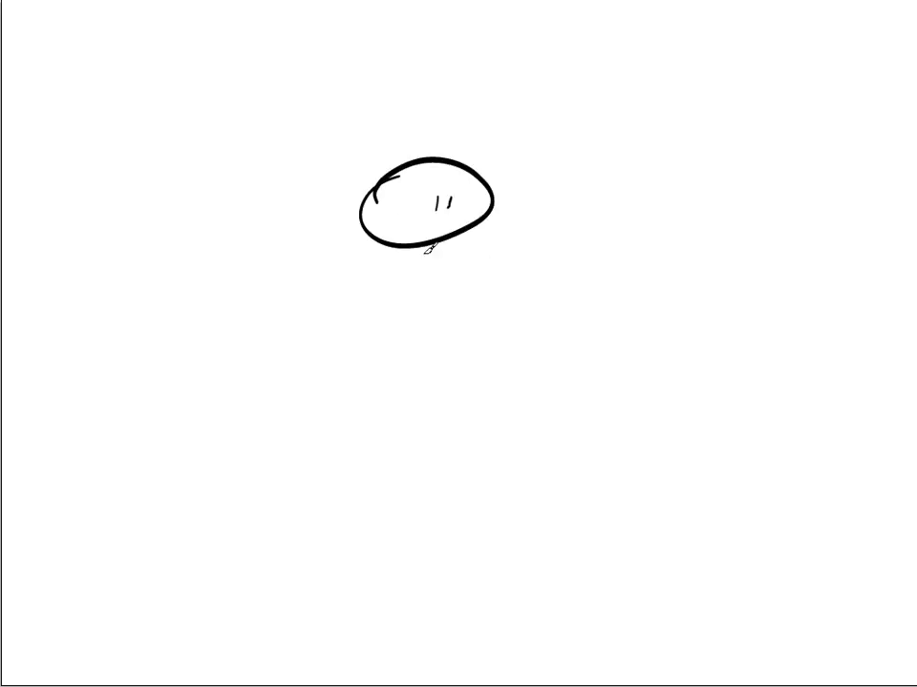
Sketch a stick figure with arm on a steering wheel, car roof, body, wheels and ground.
{"action": "left_click_drag", "start_coordinate": [429, 238], "coordinate": [564, 258]}
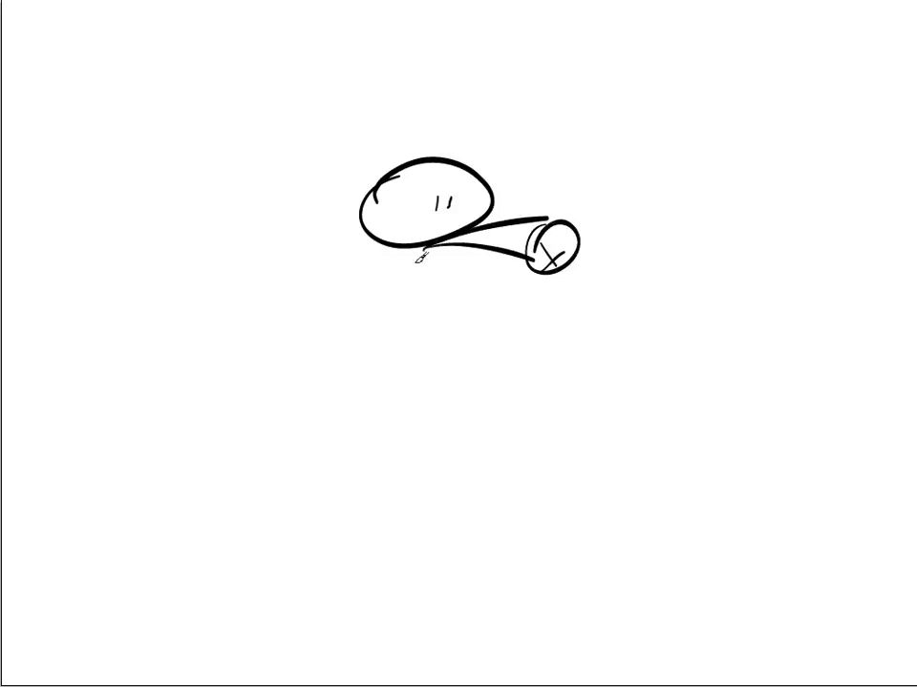
{"action": "left_click_drag", "start_coordinate": [424, 268], "coordinate": [506, 340]}
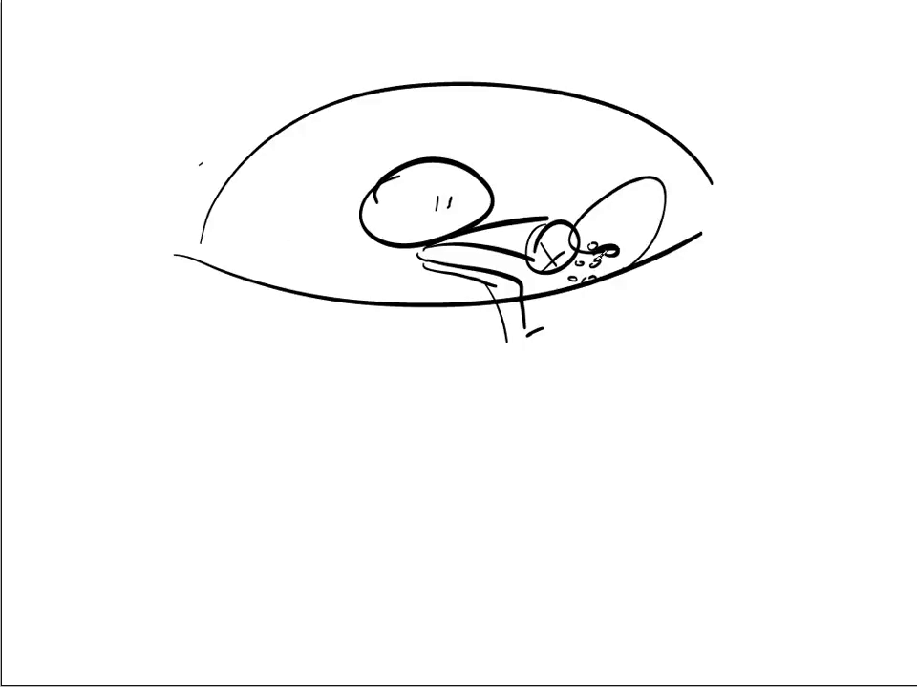
{"action": "left_click_drag", "start_coordinate": [219, 340], "coordinate": [277, 386]}
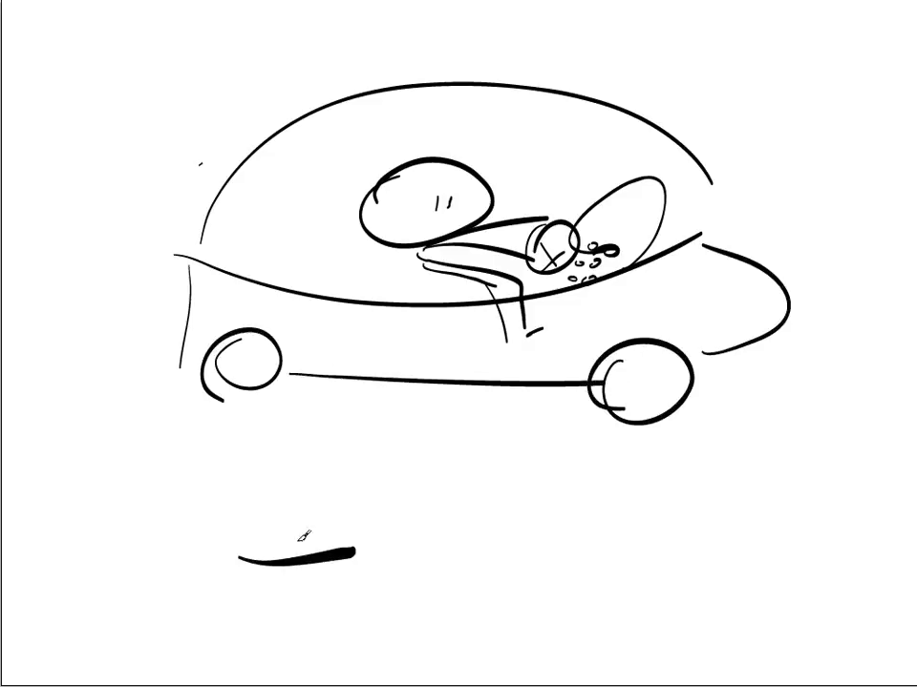
{"action": "type", "text": "Inf"}
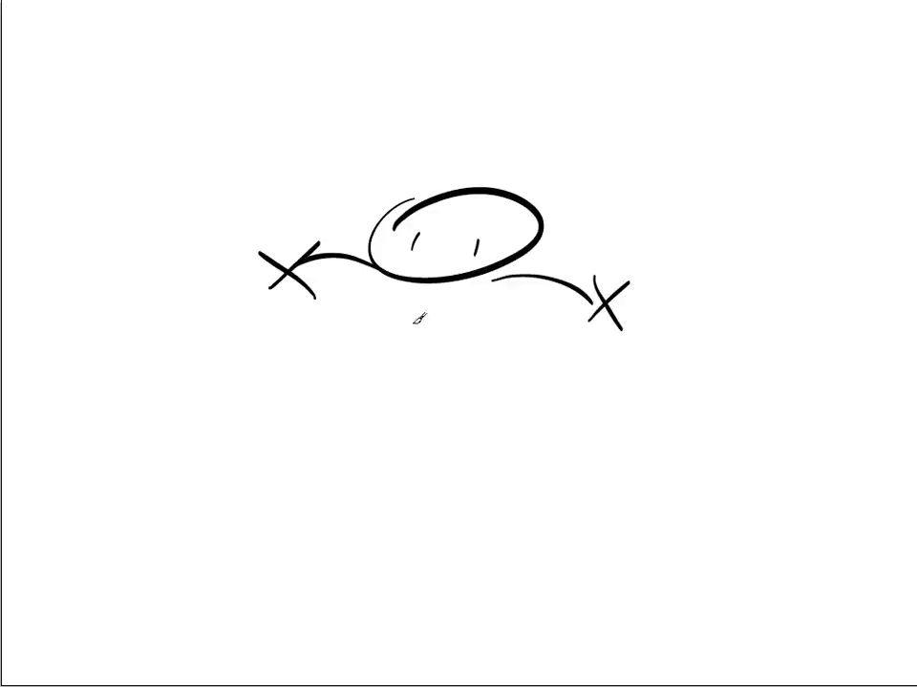
Draw a figure with an oval head, wide-spread arms and a single vertical body line.
{"action": "left_click_drag", "start_coordinate": [267, 277], "coordinate": [315, 430]}
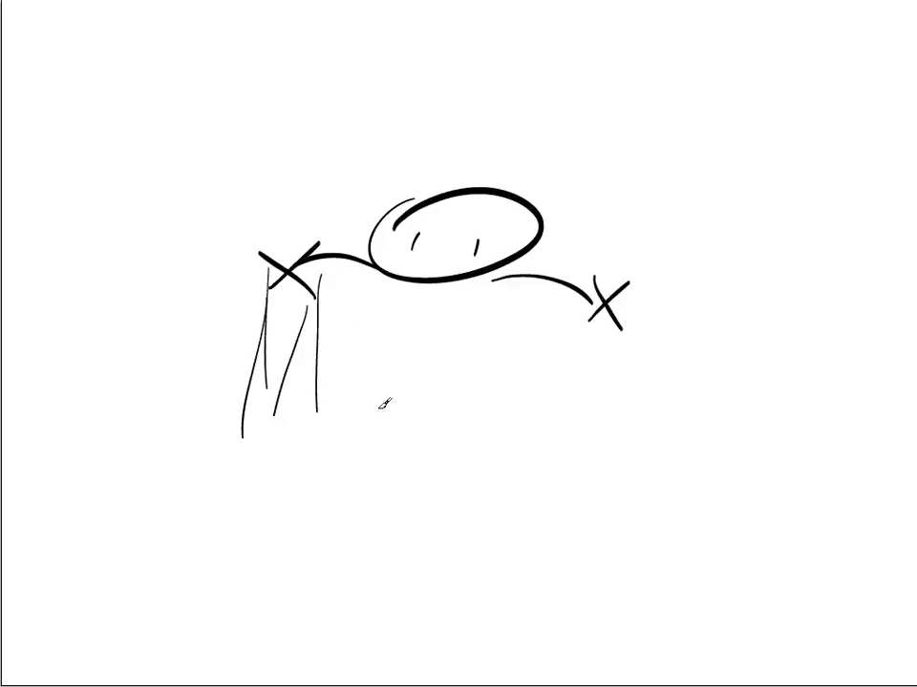
{"action": "left_click_drag", "start_coordinate": [601, 306], "coordinate": [596, 401]}
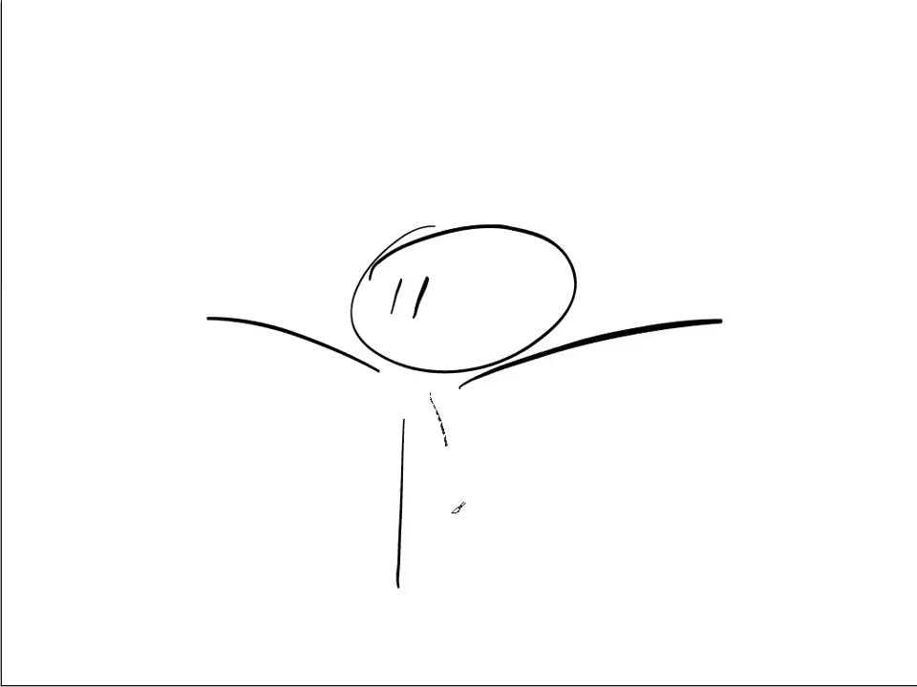
Sketch a head with open mouth and trailing motion lines, then wipe the canvas blank.
{"action": "left_click_drag", "start_coordinate": [382, 201], "coordinate": [81, 219]}
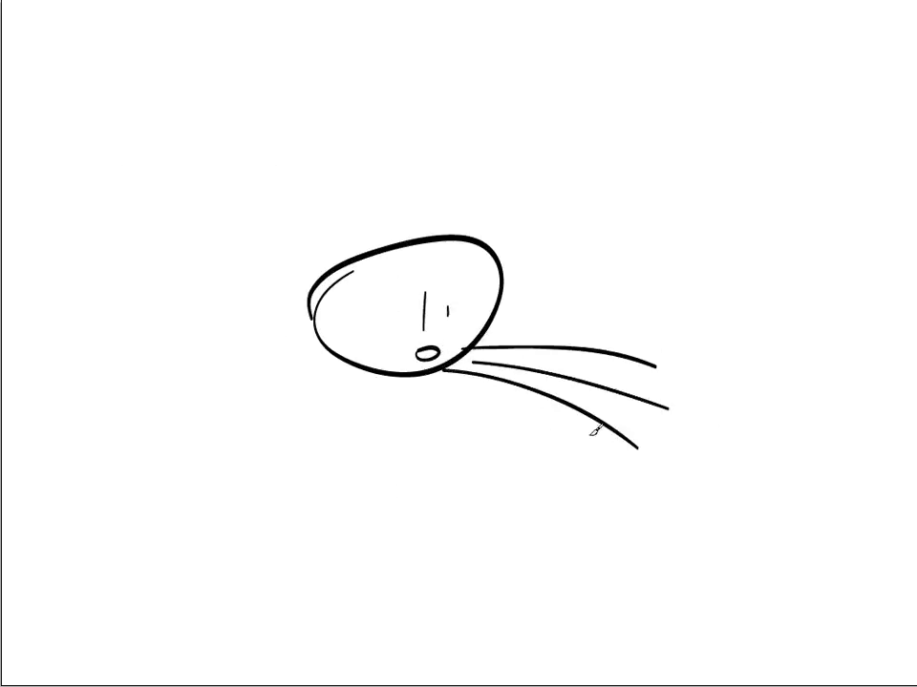
{"action": "left_click_drag", "start_coordinate": [382, 381], "coordinate": [373, 519]}
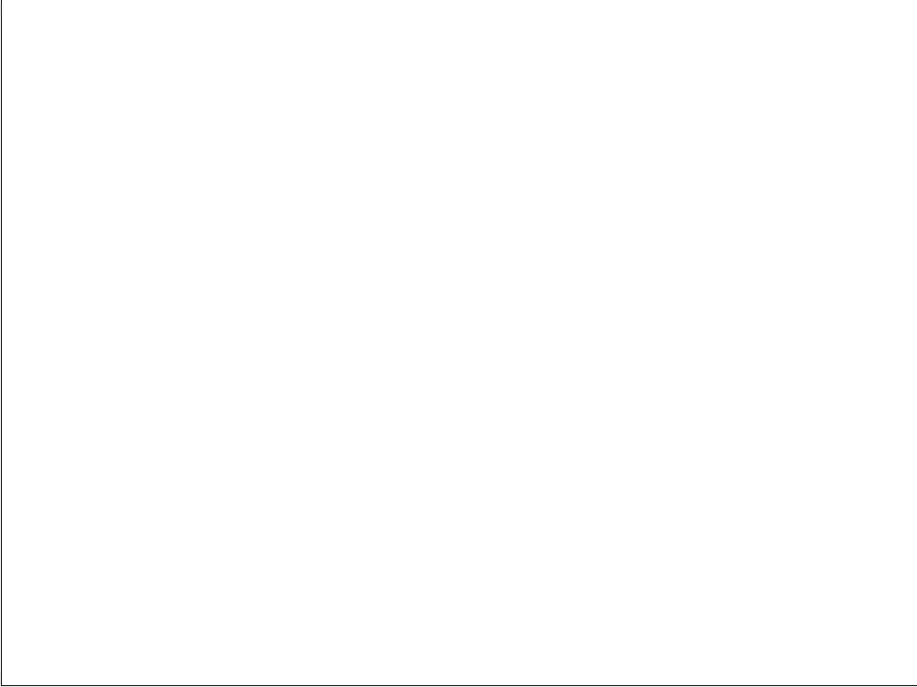
Handwrite 'Ever' with a squiggle, then start a new scene with a head and dollar sign.
{"action": "left_click_drag", "start_coordinate": [324, 219], "coordinate": [449, 286]}
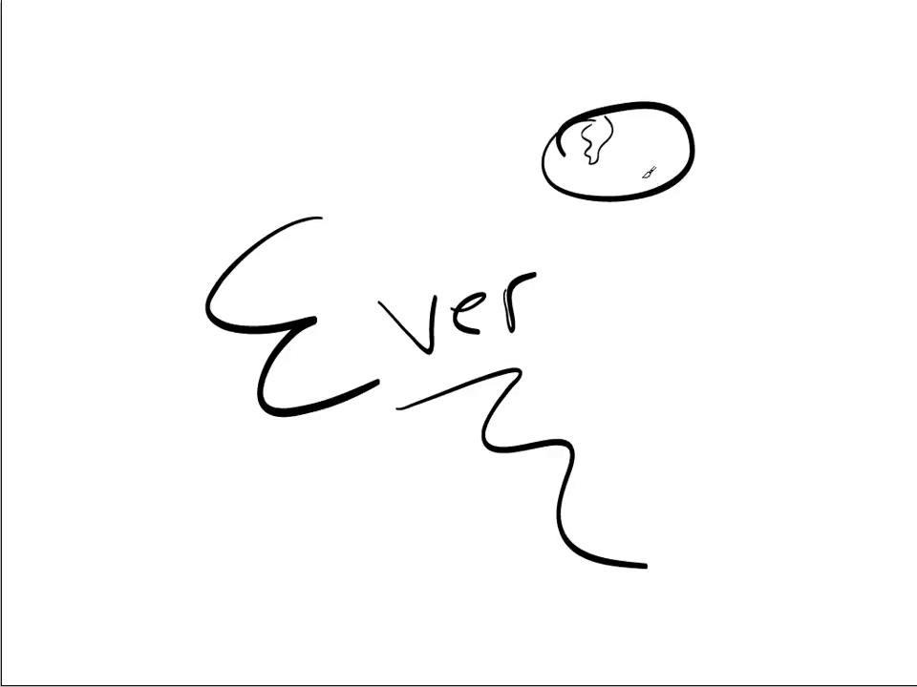
{"action": "left_click_drag", "start_coordinate": [634, 163], "coordinate": [653, 172]}
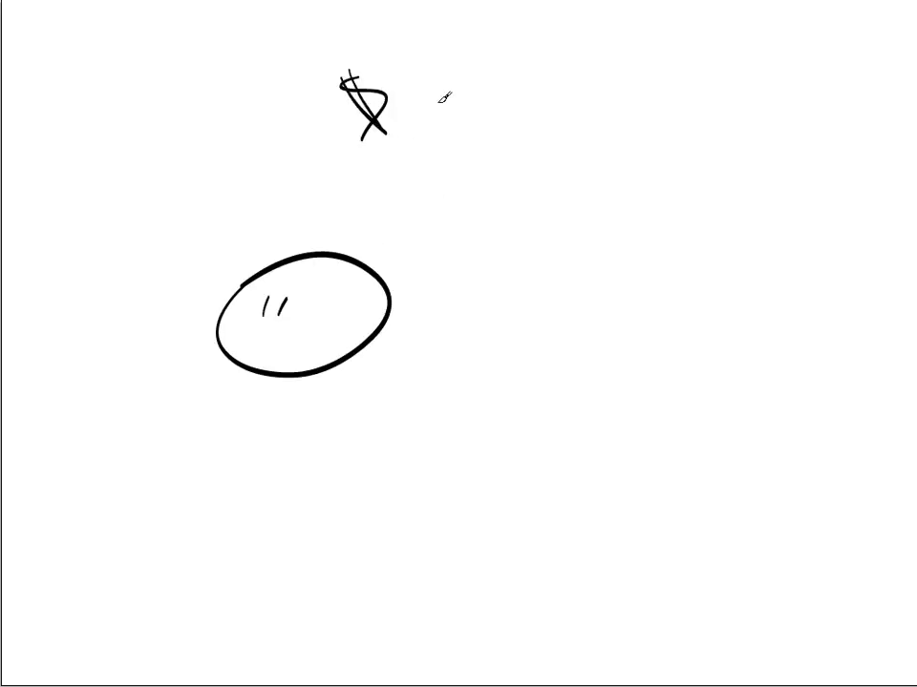
Write $1.00 above the figure, circle it and add arrows pointing at the amount.
{"action": "left_click_drag", "start_coordinate": [411, 76], "coordinate": [439, 115]}
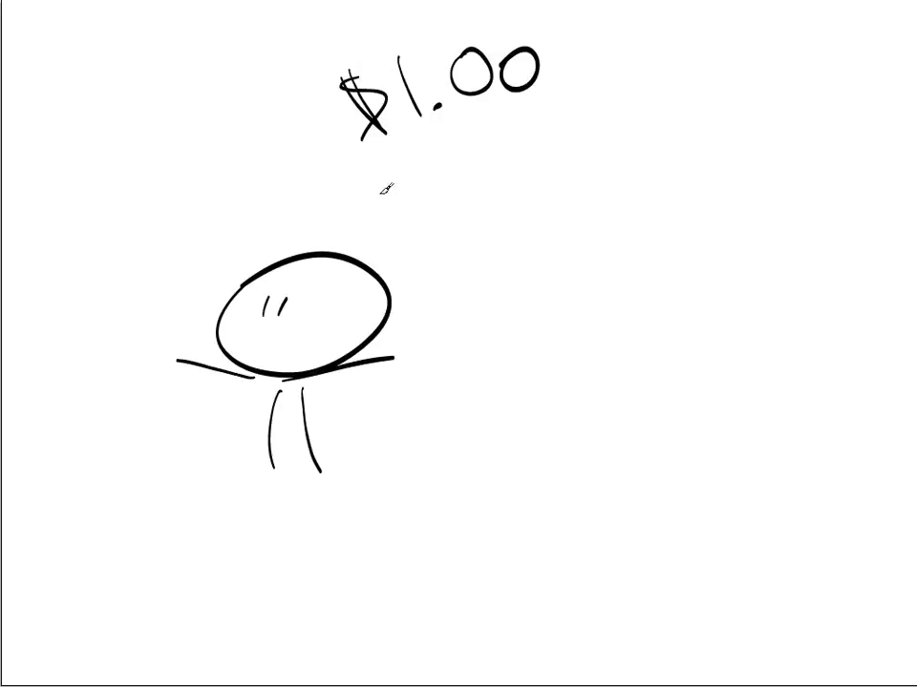
{"action": "left_click_drag", "start_coordinate": [201, 201], "coordinate": [305, 134]}
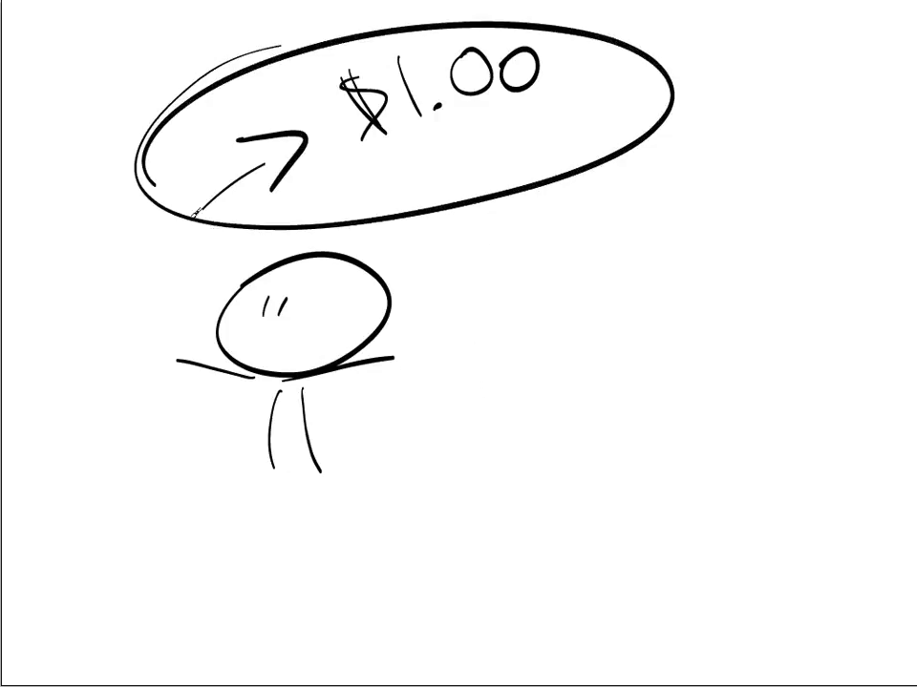
{"action": "left_click_drag", "start_coordinate": [125, 344], "coordinate": [187, 268]}
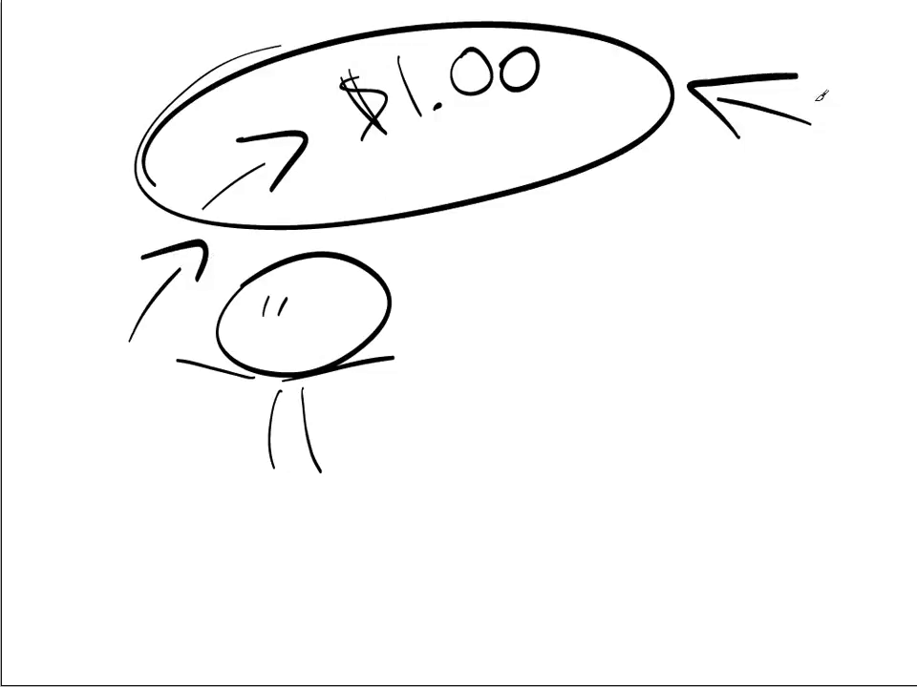
{"action": "mouse_move", "coordinate": [527, 388]}
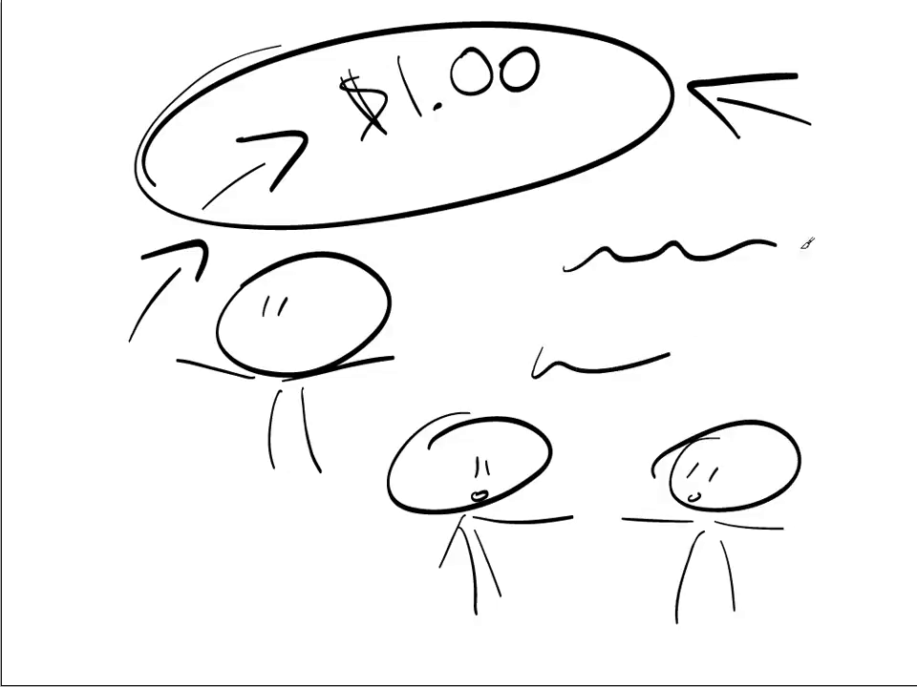
Draw a V-shaped pit with a stick figure lying at the bottom.
{"action": "left_click_drag", "start_coordinate": [582, 290], "coordinate": [760, 286]}
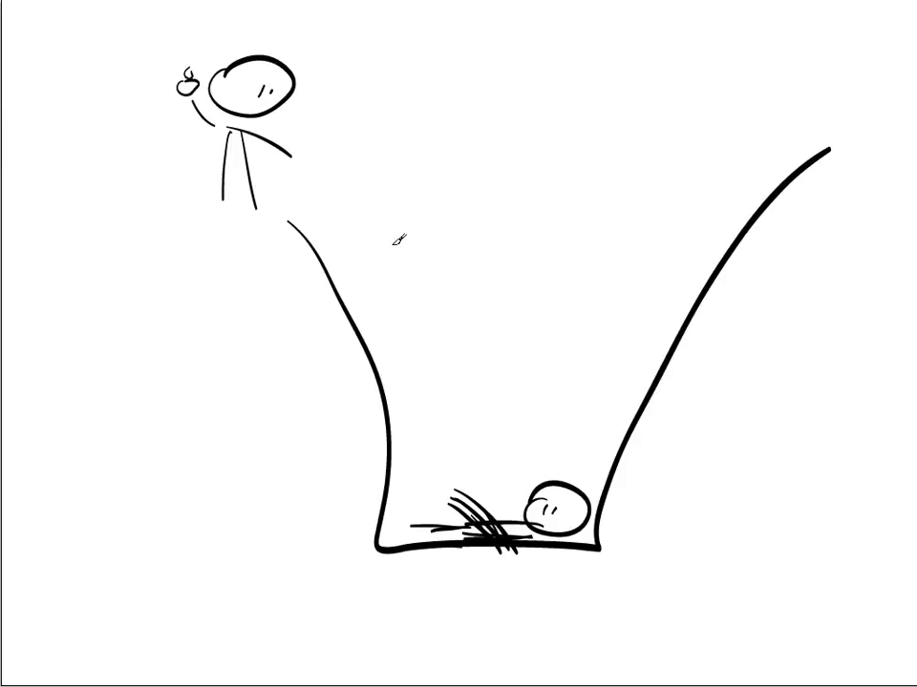
Clear the pit scene with its two figures from the canvas.
{"action": "left_click_drag", "start_coordinate": [534, 468], "coordinate": [344, 230]}
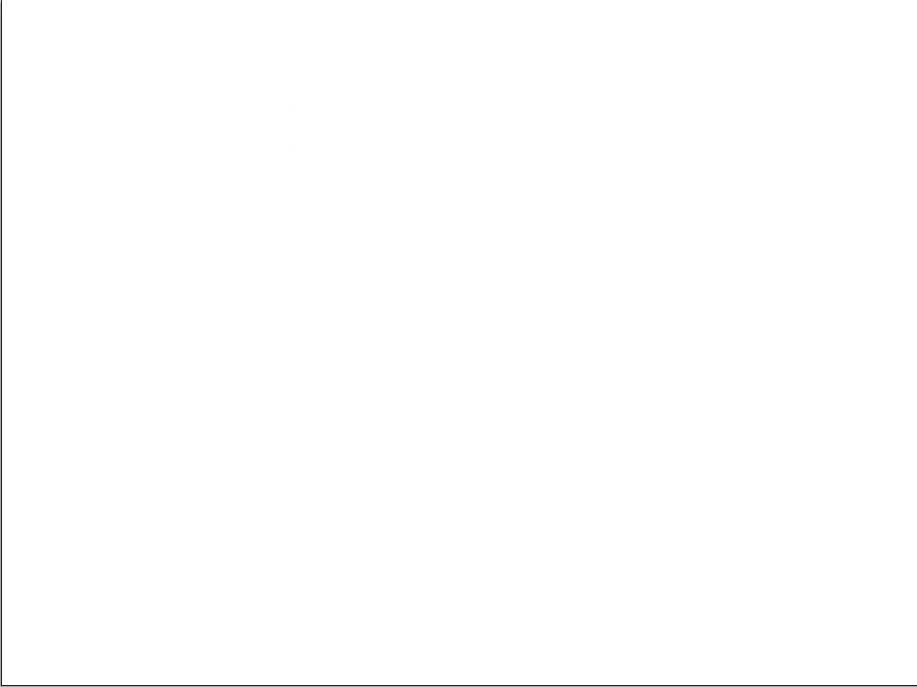
Draw a figure with a worried thought bubble, a second figure labelled 'choice', and a globe.
{"action": "left_click_drag", "start_coordinate": [429, 258], "coordinate": [410, 347]}
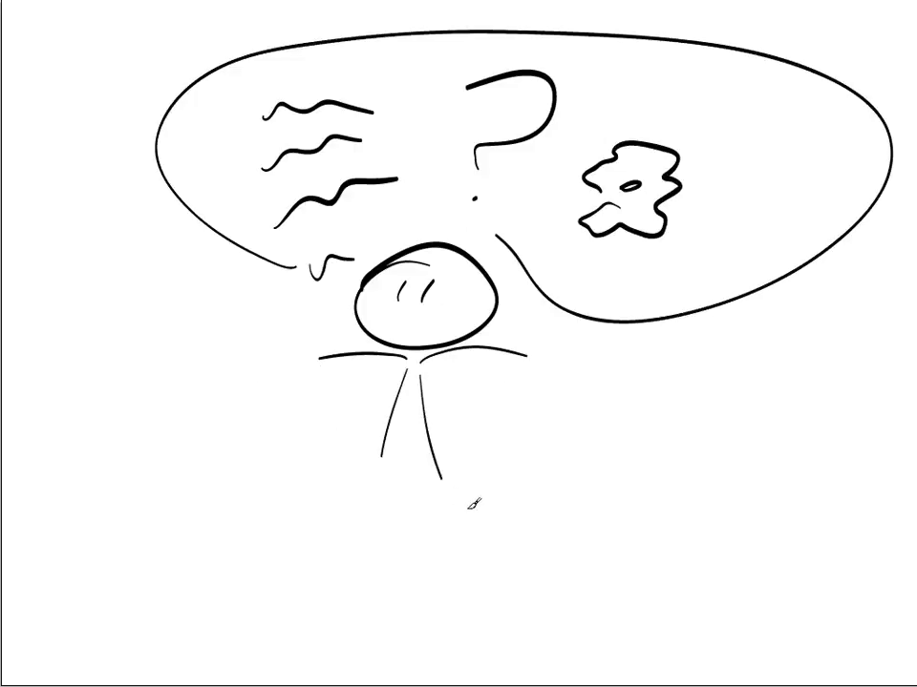
{"action": "mouse_move", "coordinate": [326, 403]}
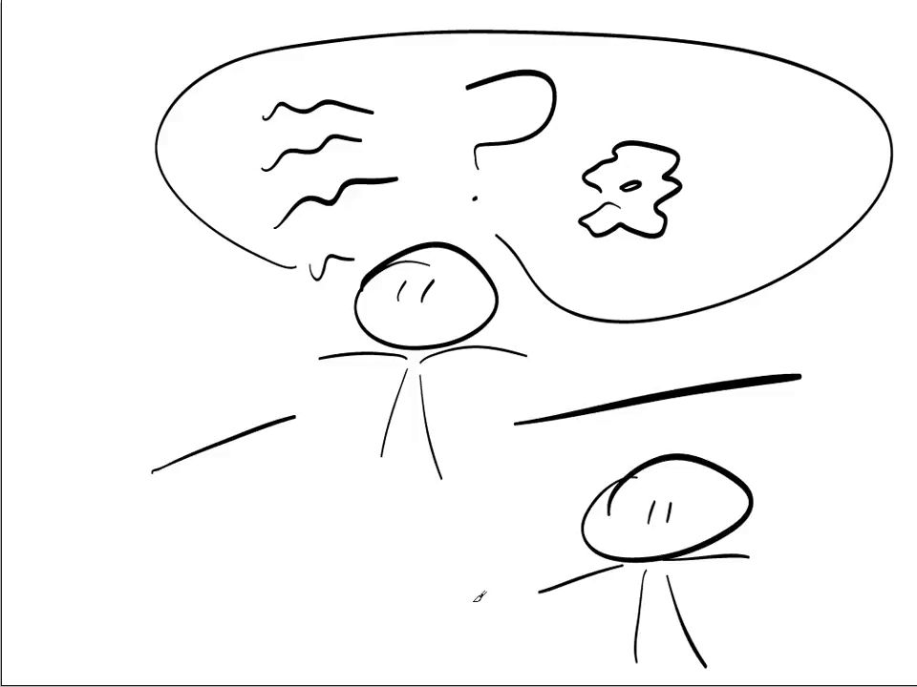
{"action": "type", "text": "choi"}
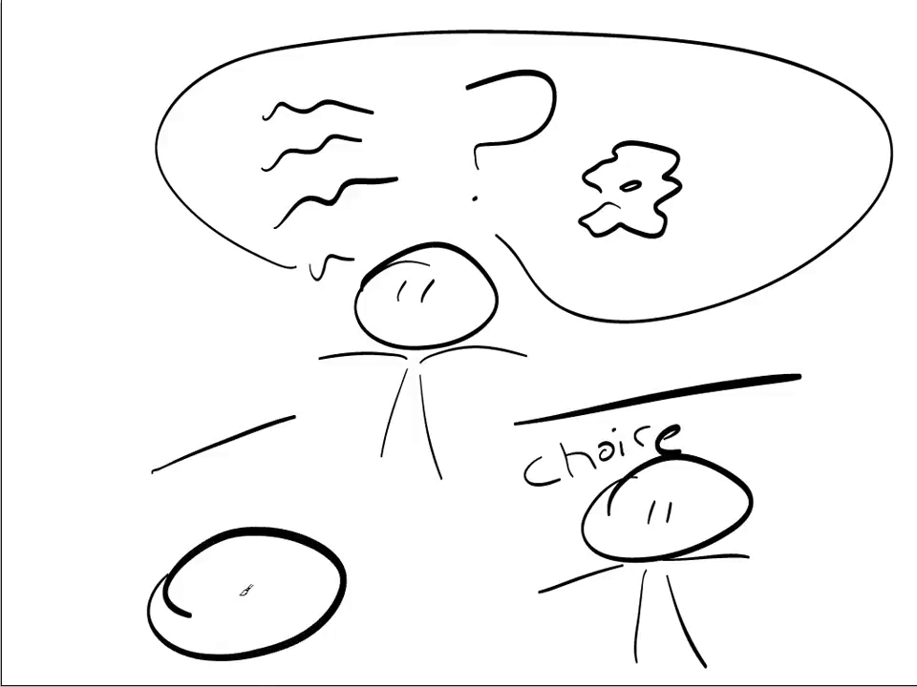
{"action": "left_click_drag", "start_coordinate": [191, 589], "coordinate": [277, 592]}
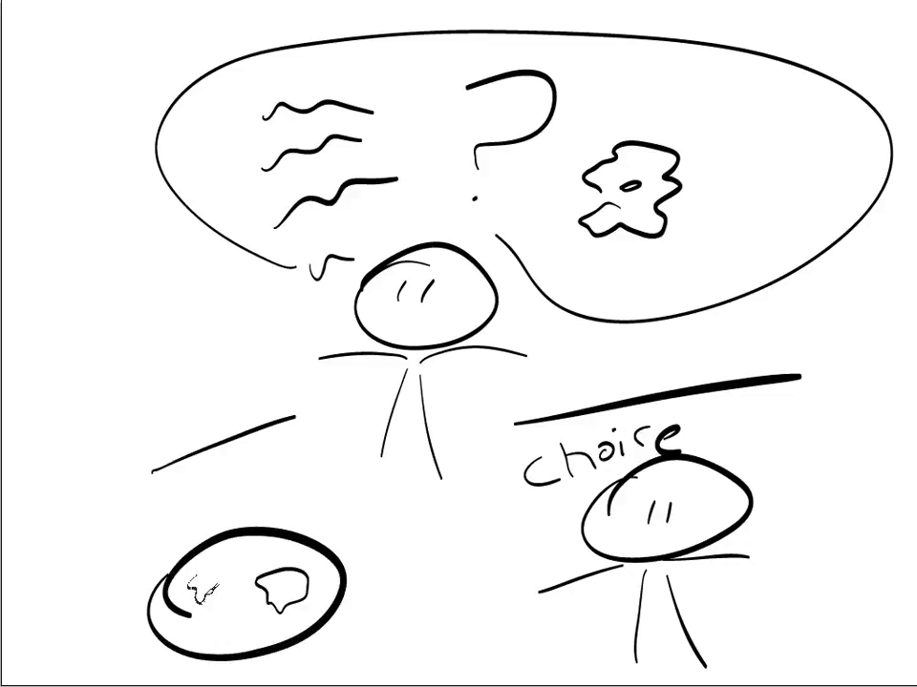